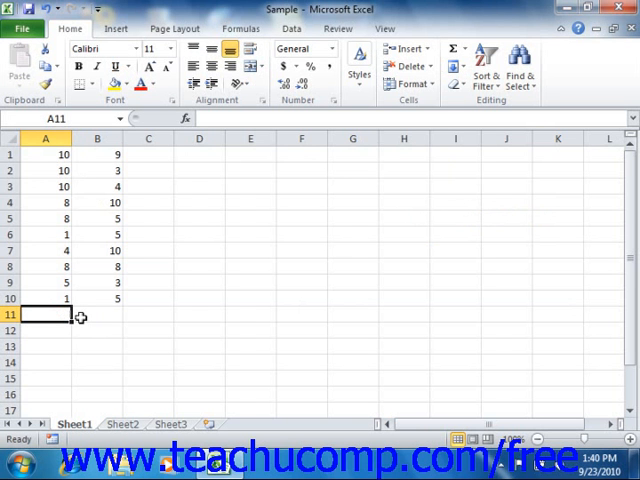
Step: Enter =SUM(A1:A10) in cell A11, totaling the first column to 65
{"action": "type", "text": "="}
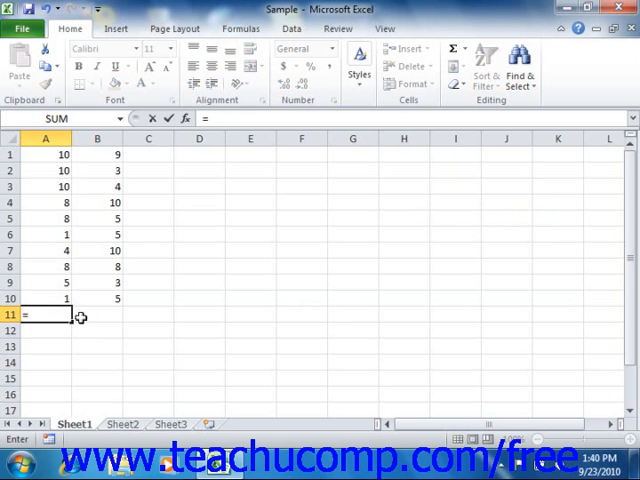
{"action": "type", "text": "SUM(A1:A10"}
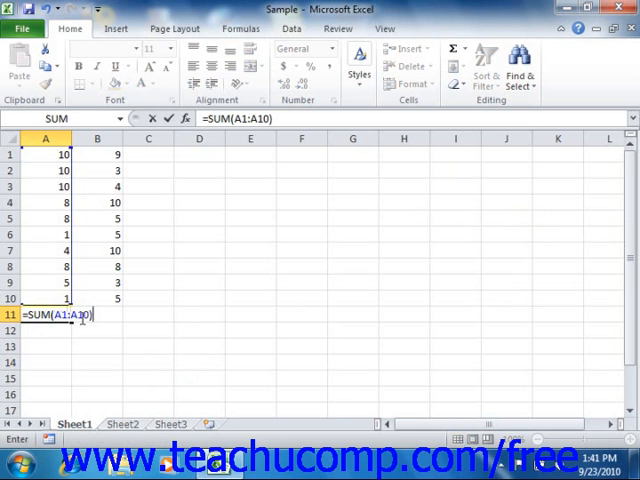
{"action": "key", "text": "Enter"}
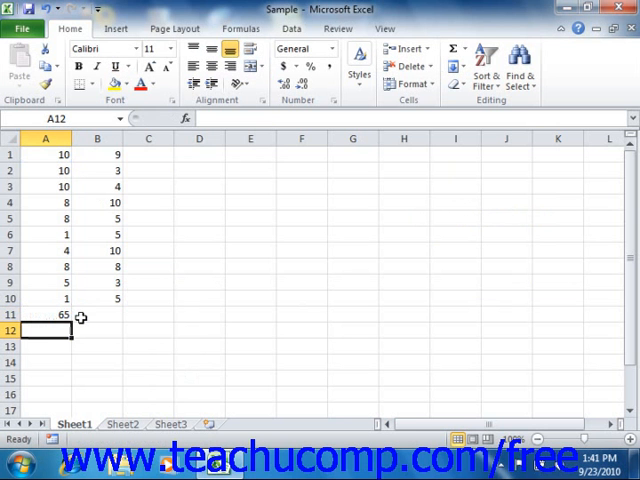
{"action": "mouse_move", "coordinate": [50, 314]}
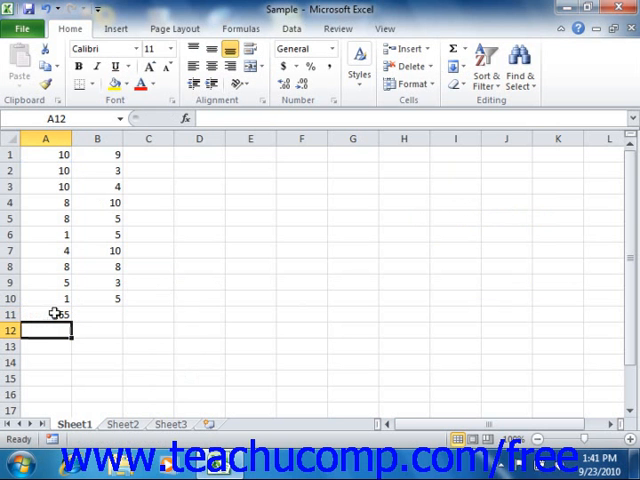
{"action": "left_click", "coordinate": [44, 314]}
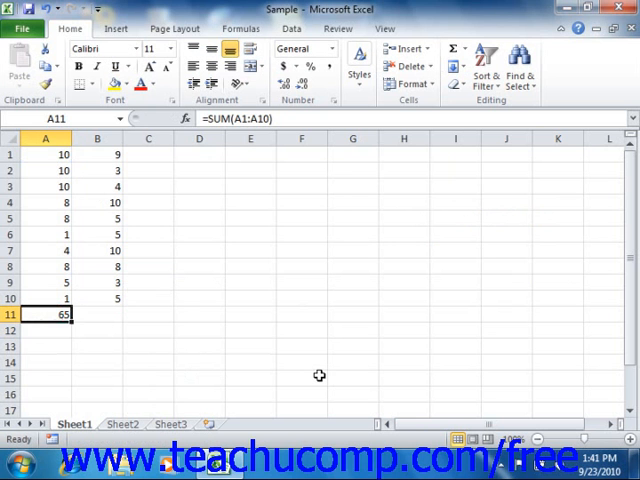
{"action": "mouse_move", "coordinate": [320, 376]}
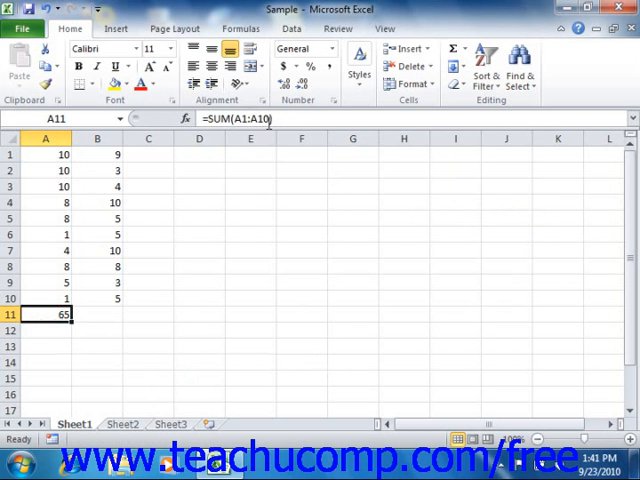
{"action": "mouse_move", "coordinate": [264, 130]}
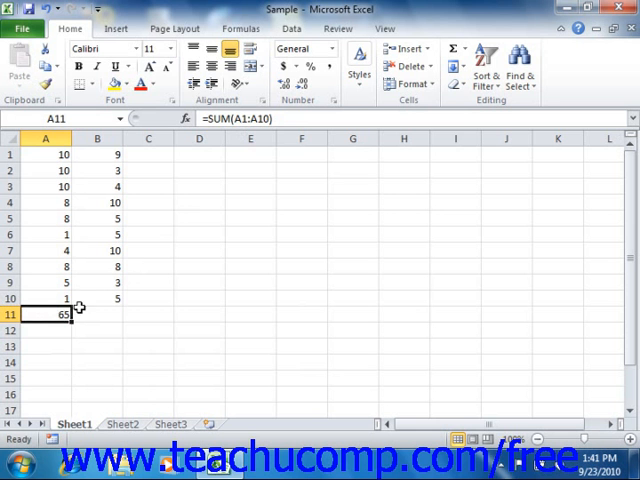
{"action": "mouse_move", "coordinate": [76, 314]}
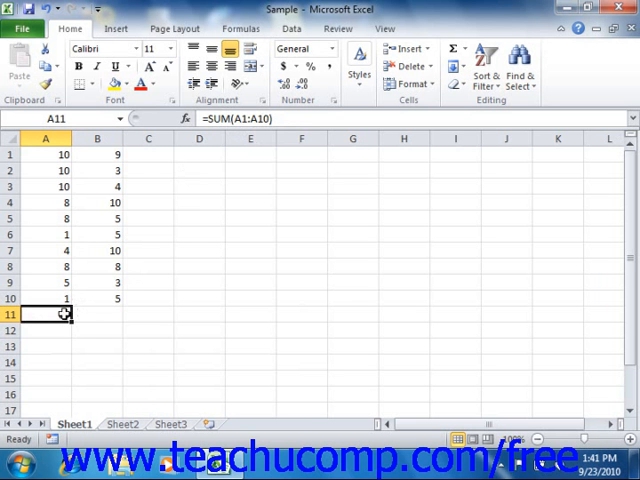
{"action": "key", "text": "Enter"}
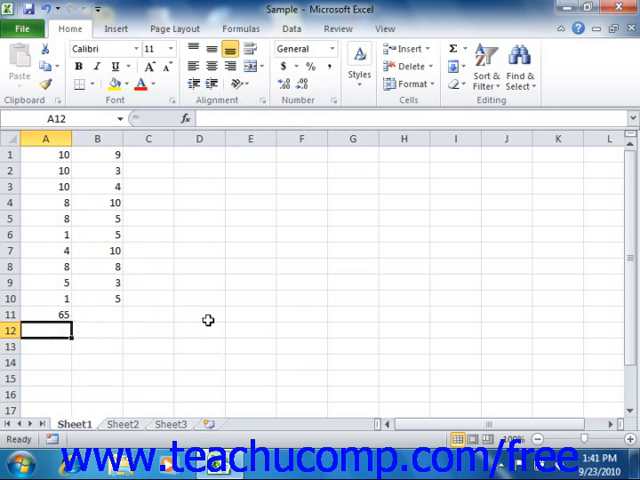
Step: Enter =AVERAGE(A1:A10) in cell A12, averaging the first column to 6.5
{"action": "type", "text": "="}
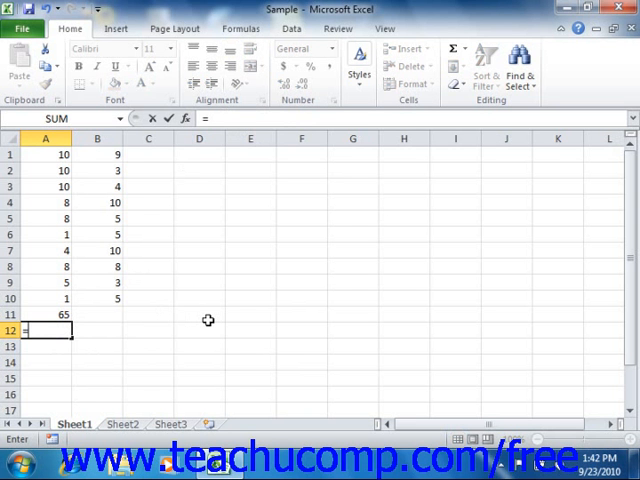
{"action": "type", "text": "=AVERA"}
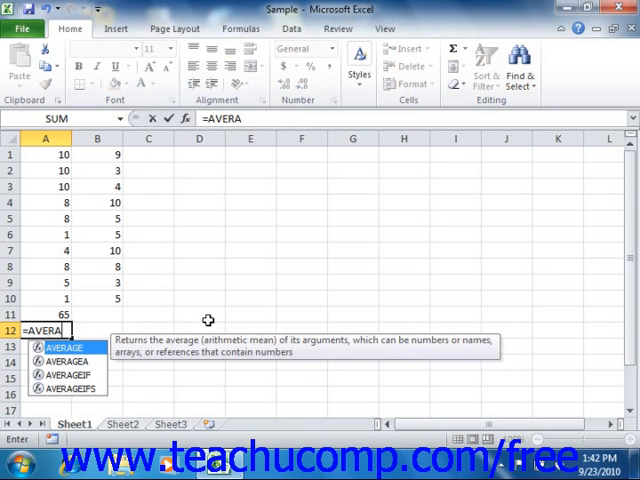
{"action": "type", "text": "GE"}
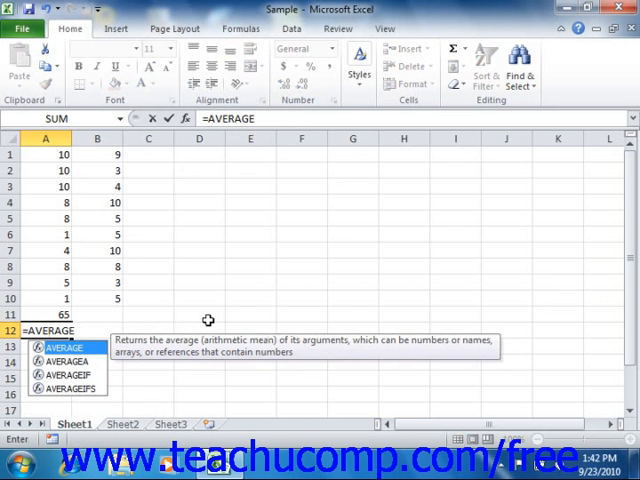
{"action": "type", "text": "("}
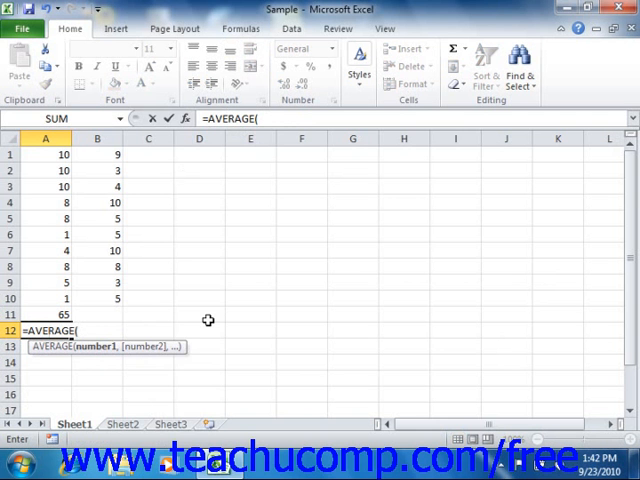
{"action": "left_click", "coordinate": [44, 154]}
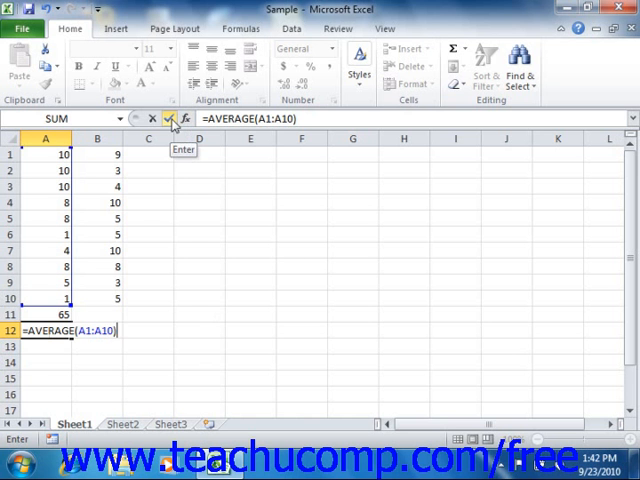
{"action": "left_click", "coordinate": [170, 118]}
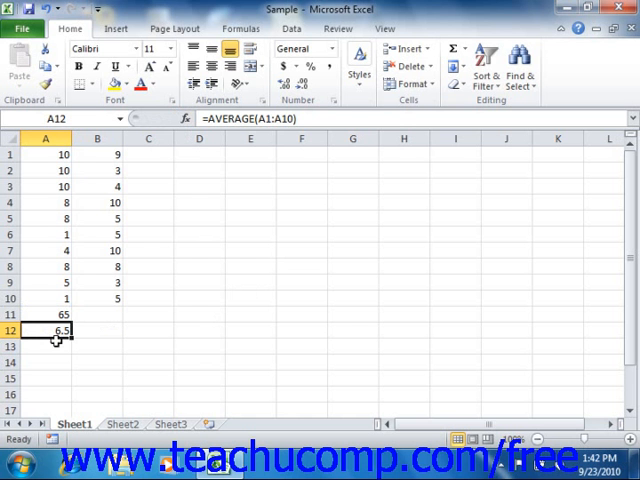
{"action": "mouse_move", "coordinate": [270, 118]}
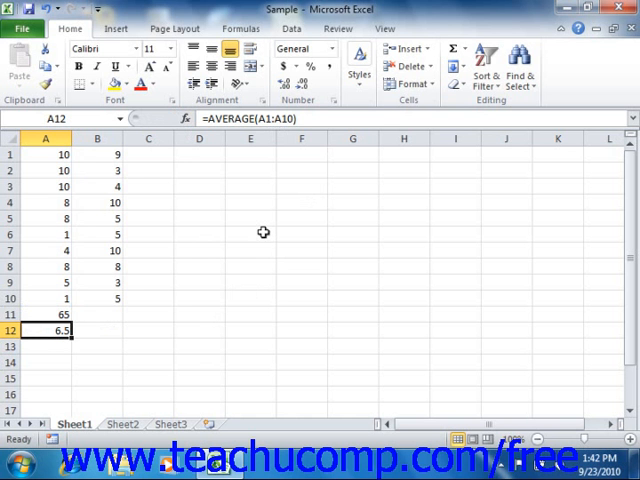
Step: Enter =A1+B1 in cell C1, adding the two row-1 values to 19
{"action": "left_click", "coordinate": [148, 156]}
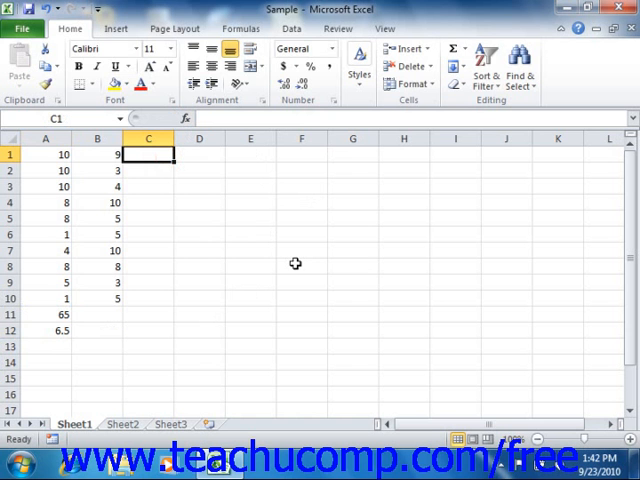
{"action": "type", "text": "="}
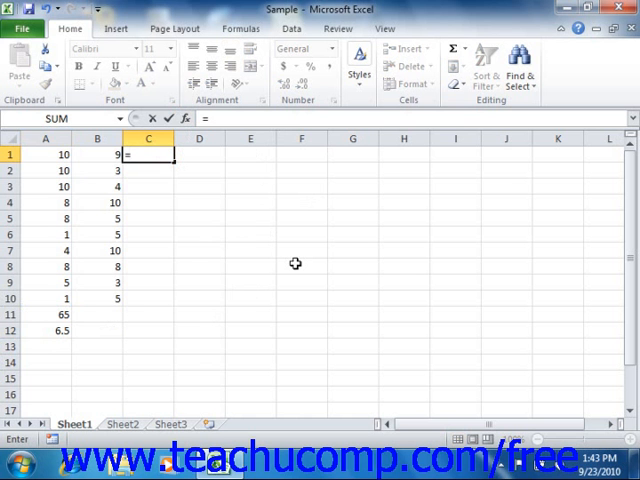
{"action": "type", "text": "A"}
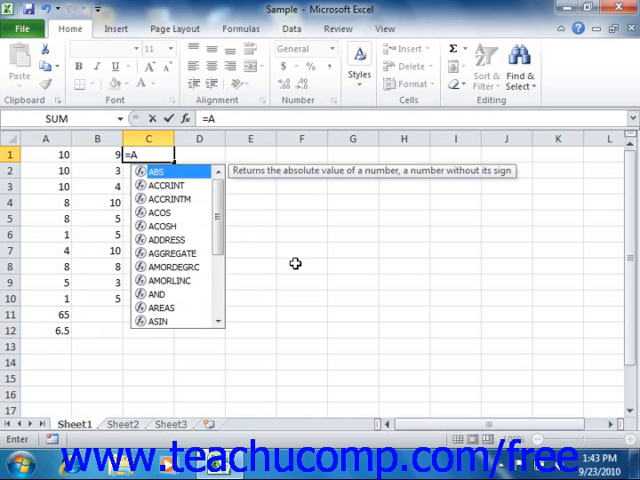
{"action": "type", "text": "1+"}
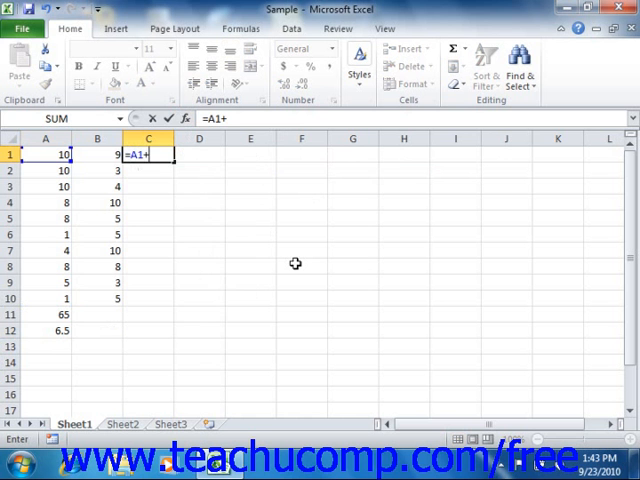
{"action": "type", "text": "B1"}
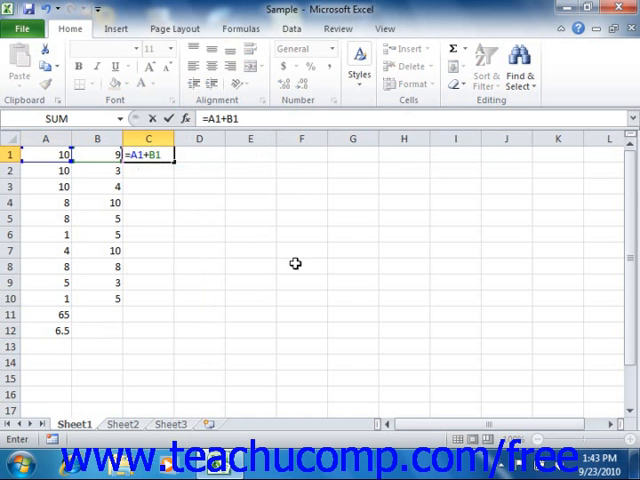
{"action": "key", "text": "Enter"}
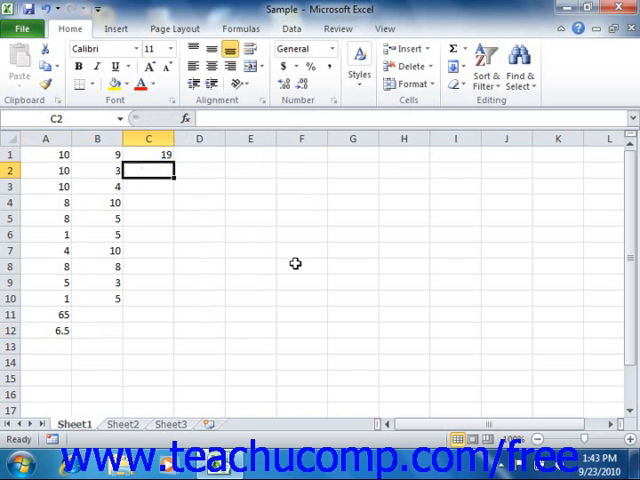
{"action": "mouse_move", "coordinate": [300, 264]}
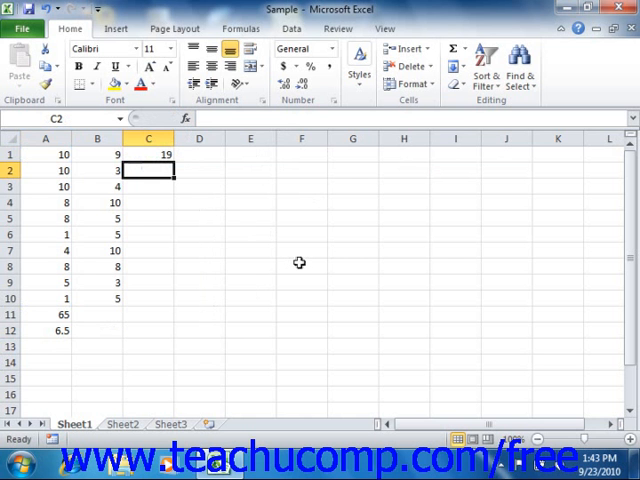
{"action": "mouse_move", "coordinate": [268, 224]}
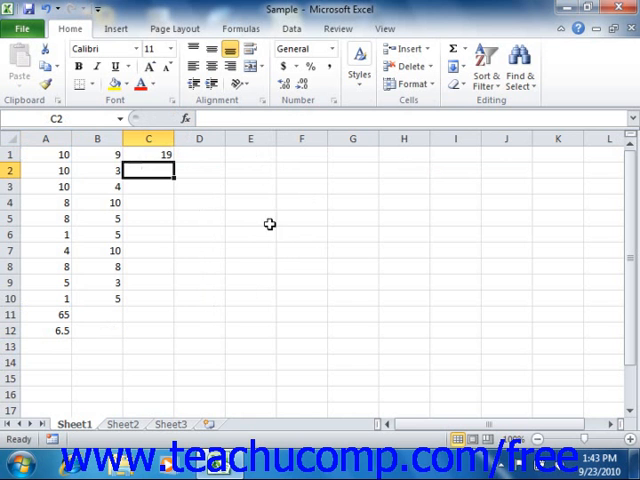
{"action": "left_click", "coordinate": [148, 154]}
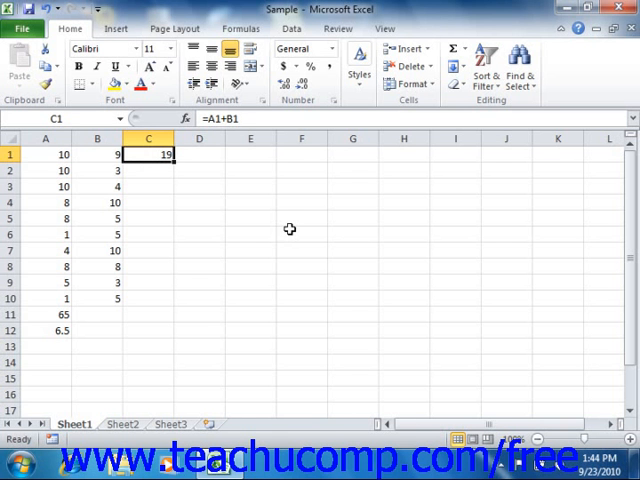
{"action": "mouse_move", "coordinate": [164, 184]}
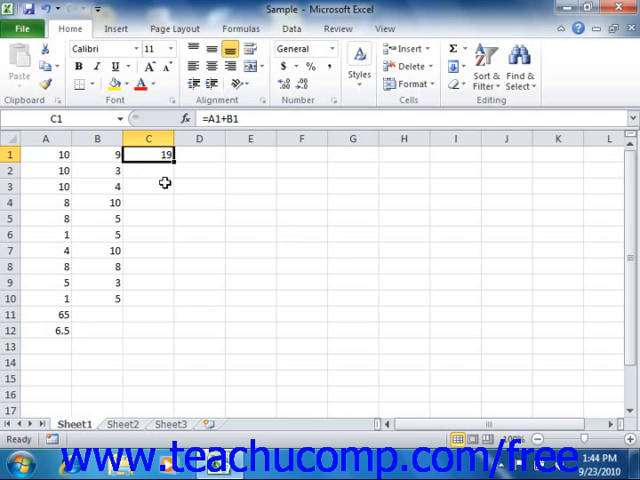
{"action": "left_click", "coordinate": [148, 314]}
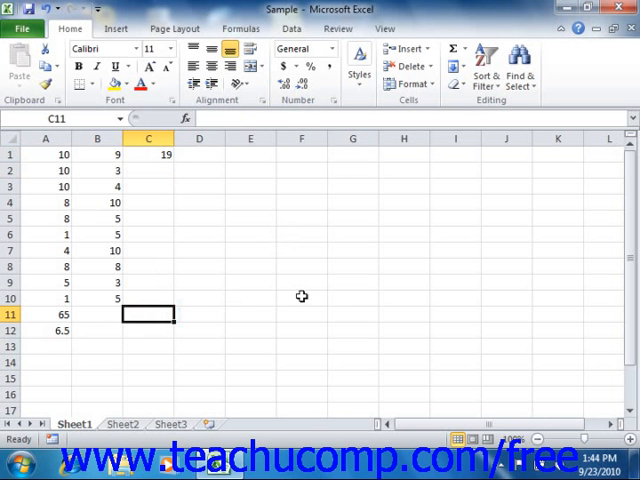
Step: Enter =SUM(A1:A10)-SUM(B1:B10) in cell C11, giving 3
{"action": "type", "text": "=SUM(A1"}
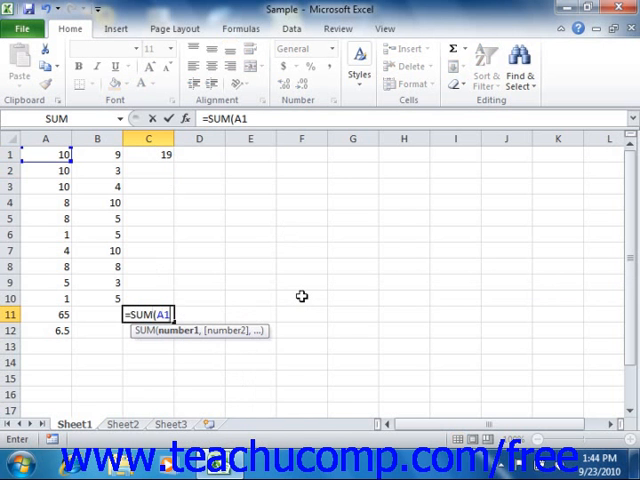
{"action": "left_click_drag", "start_coordinate": [44, 154], "coordinate": [44, 298]}
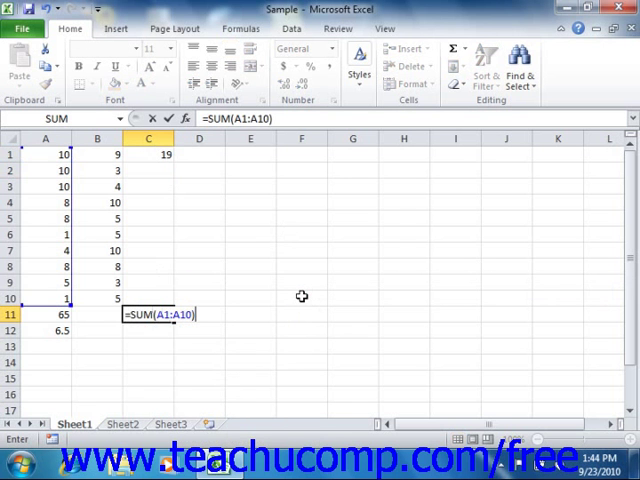
{"action": "type", "text": "-"}
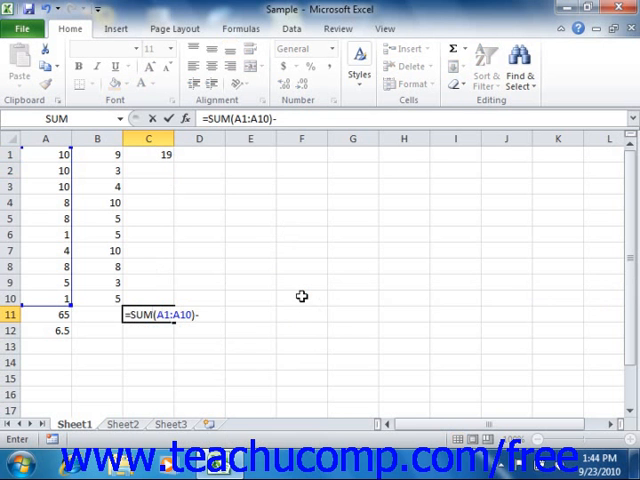
{"action": "type", "text": "SUM(B1:B"}
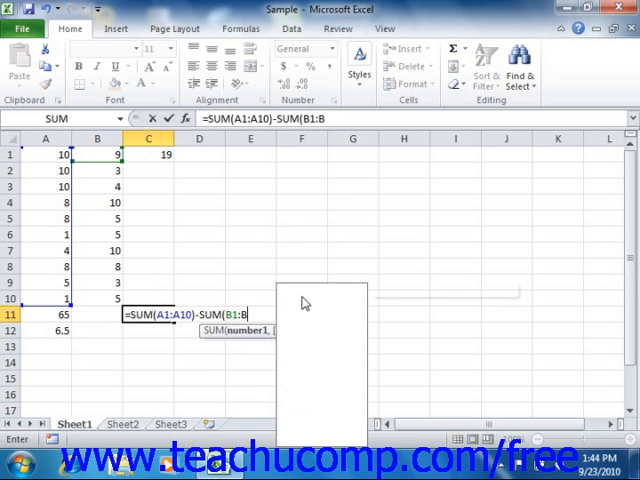
{"action": "type", "text": "10)"}
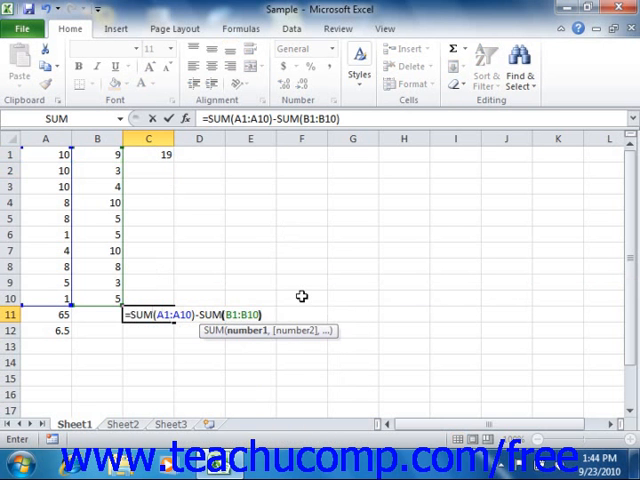
{"action": "key", "text": "Enter"}
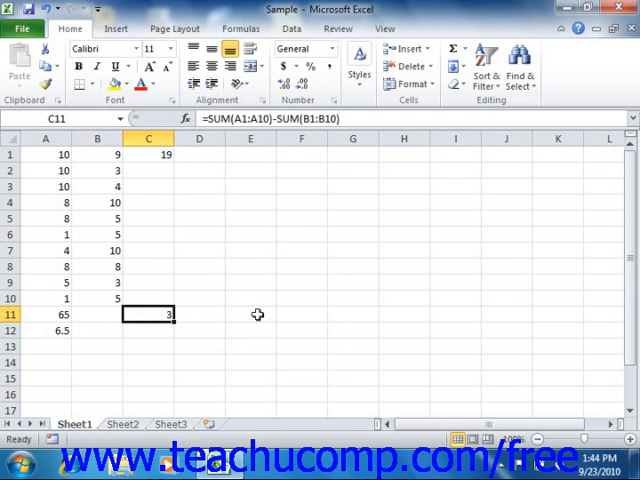
{"action": "mouse_move", "coordinate": [244, 298]}
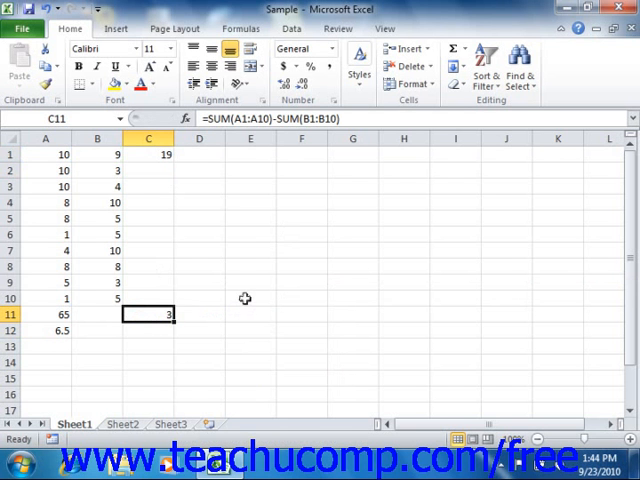